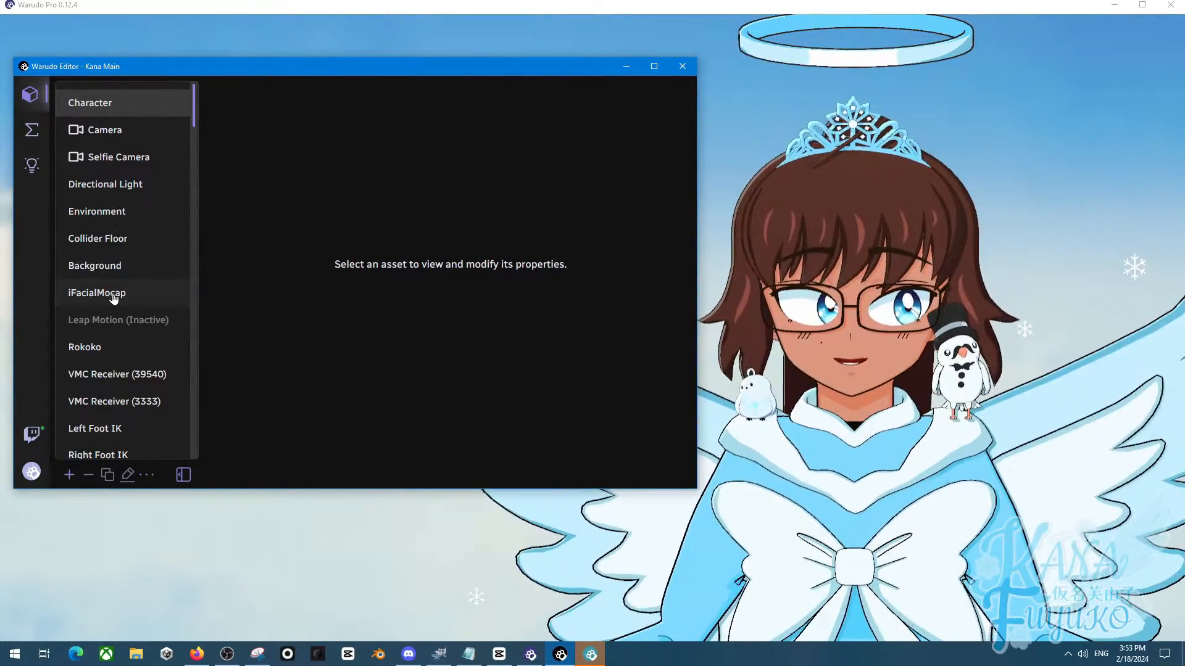
Step: Select the iFacialMocap asset and review its calibration options
{"action": "left_click", "coordinate": [96, 292]}
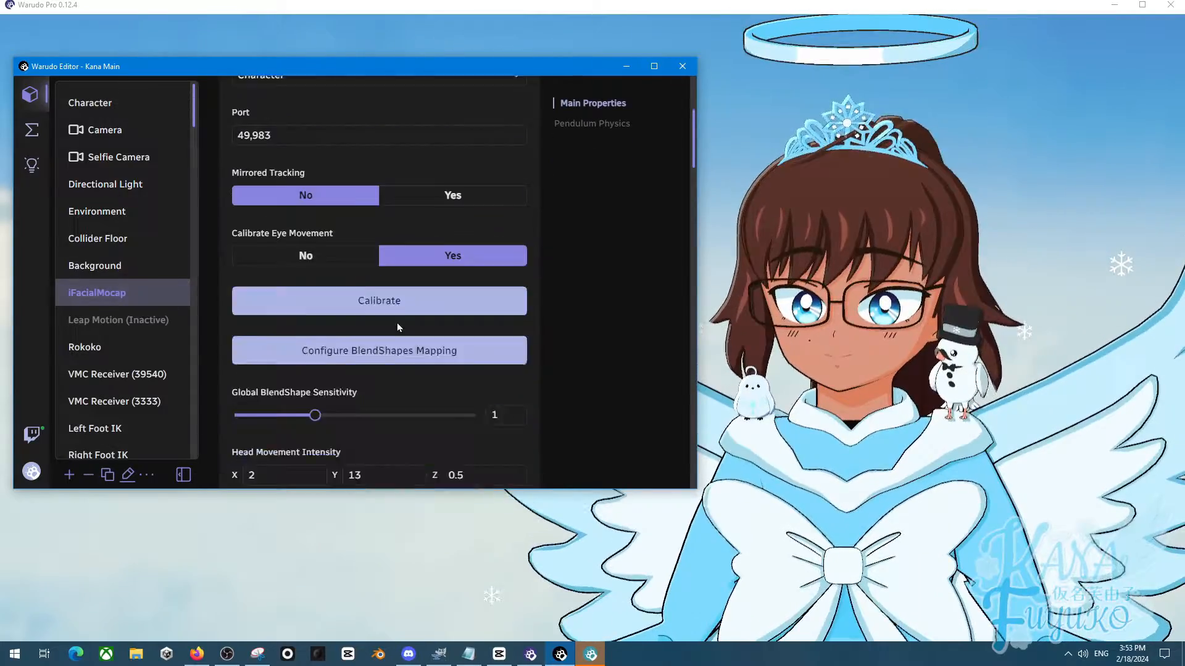
{"action": "scroll", "scroll_direction": "up", "scroll_amount": 3}
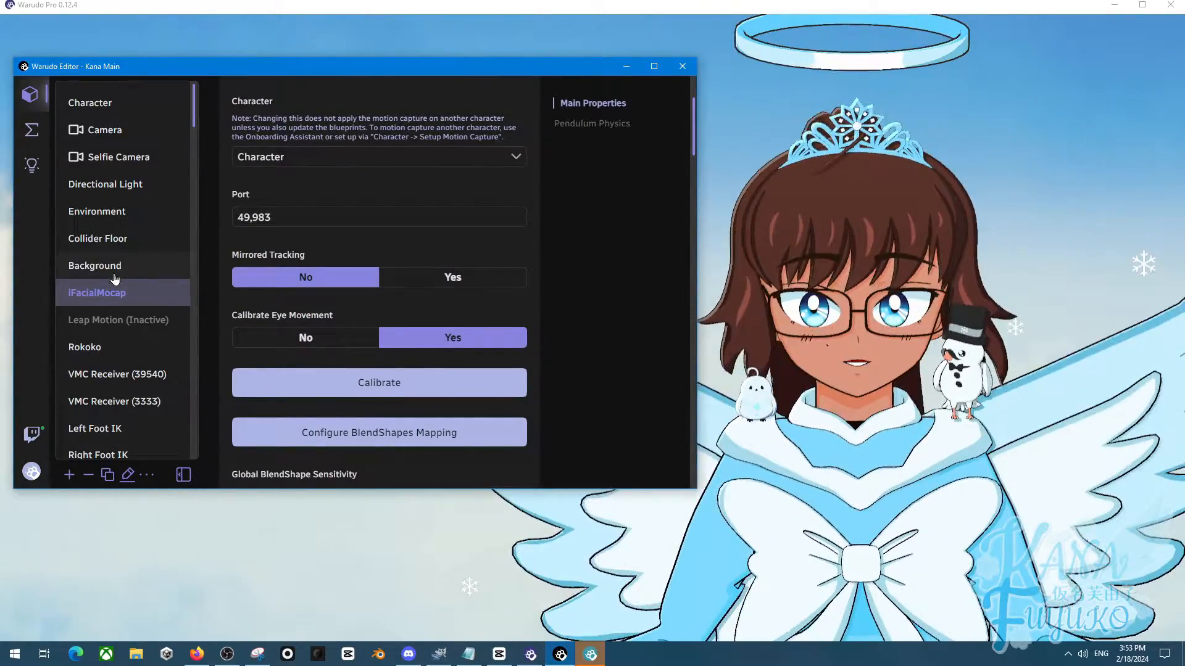
{"action": "scroll", "scroll_direction": "down", "scroll_amount": 3}
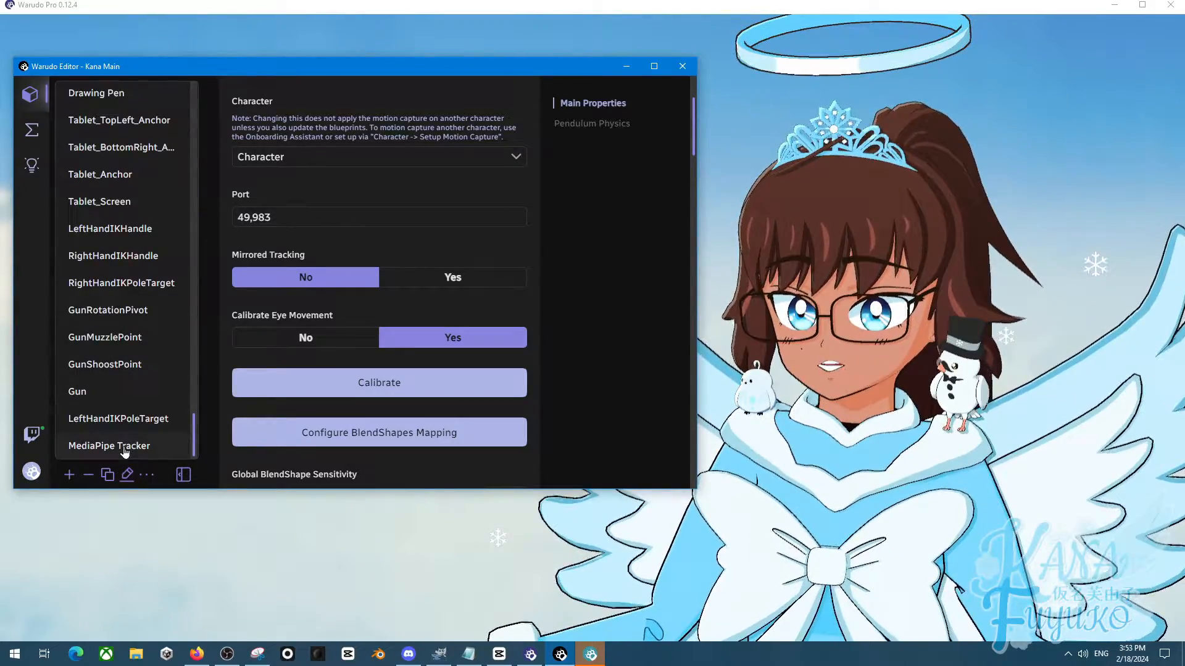
Step: Select the MediaPipe Tracker asset and show its Face Tracking section
{"action": "left_click", "coordinate": [109, 446]}
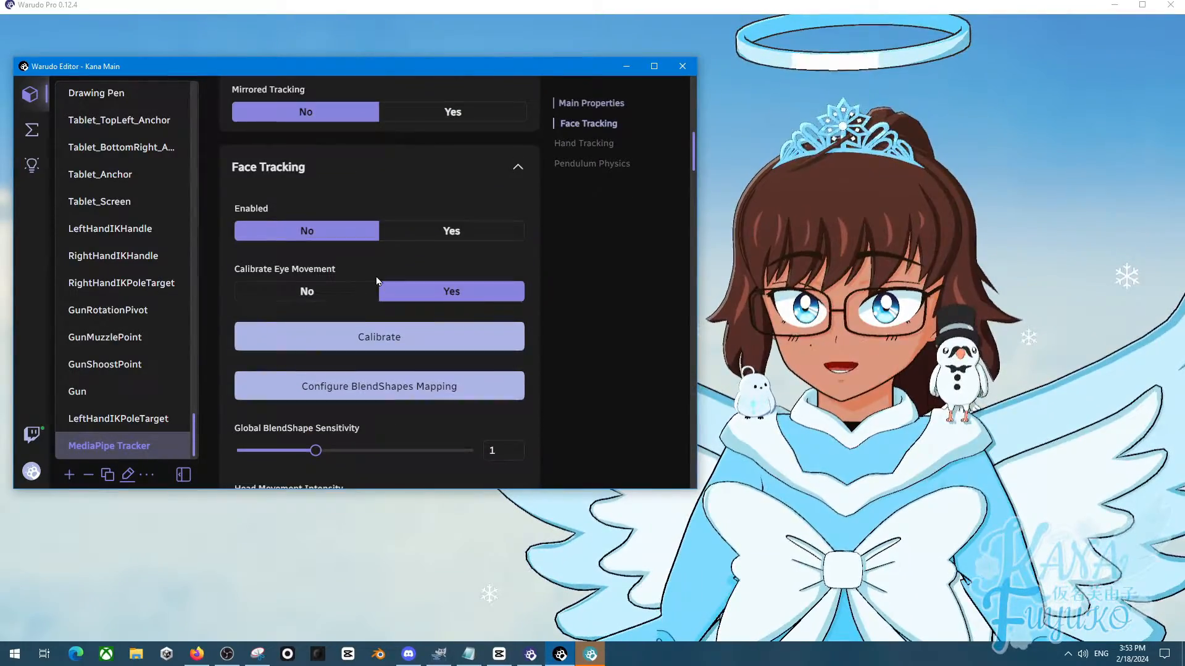
{"action": "left_click", "coordinate": [379, 337]}
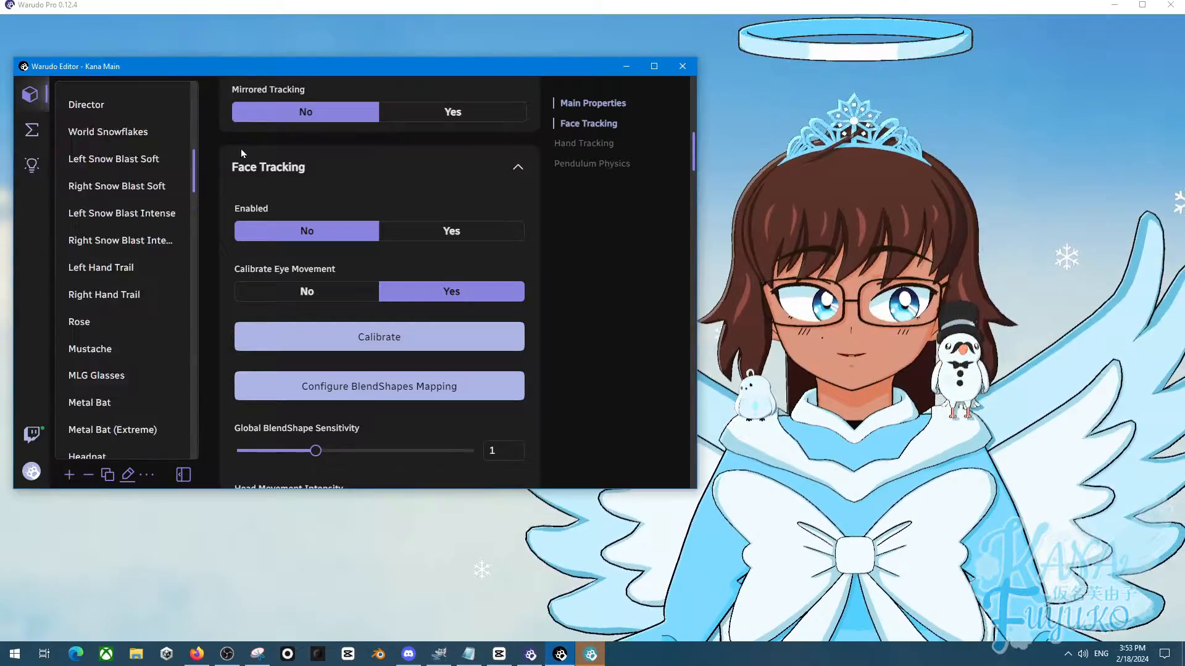
{"action": "scroll", "scroll_direction": "up", "scroll_amount": 3}
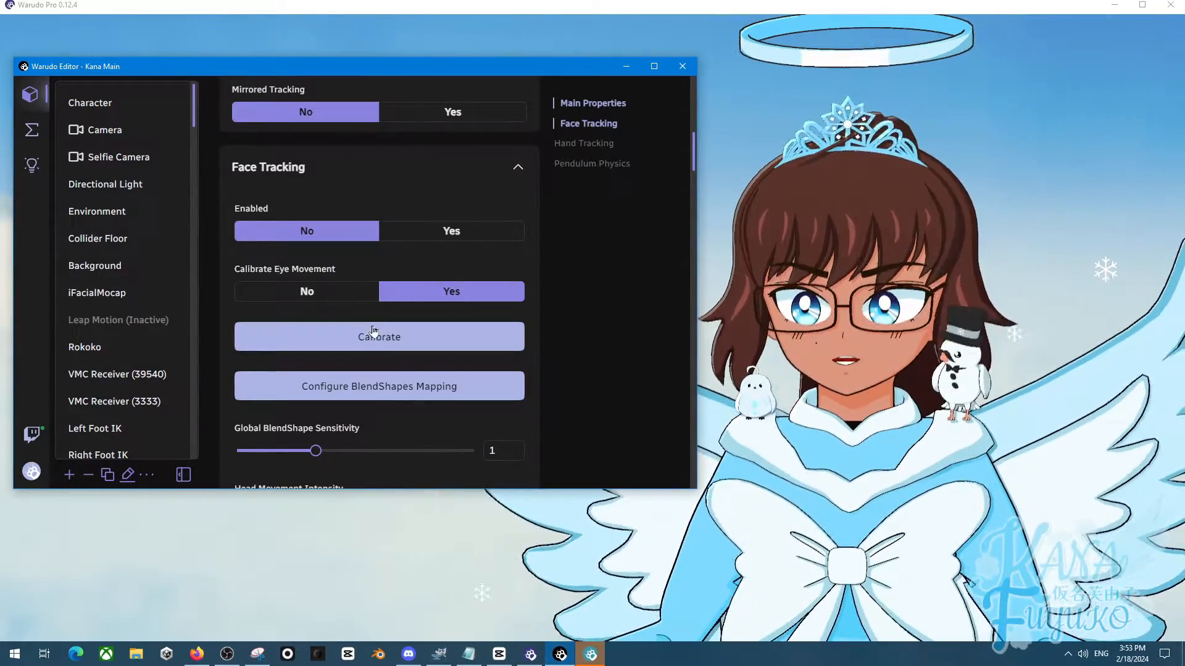
{"action": "mouse_move", "coordinate": [69, 474]}
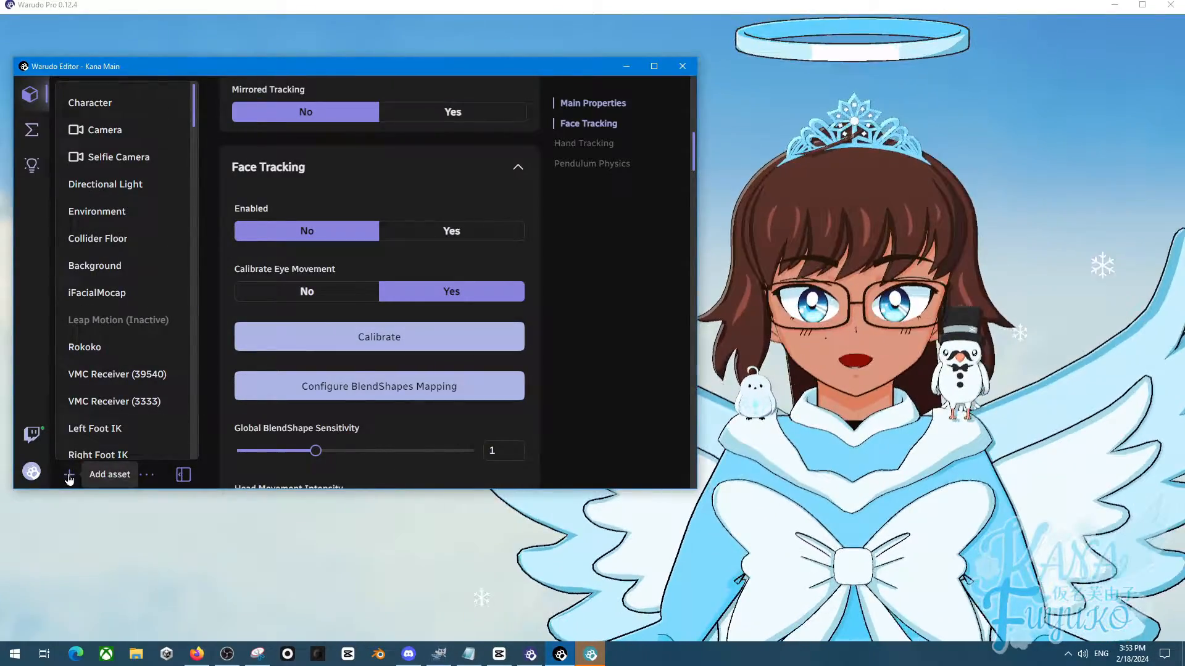
{"action": "left_click", "coordinate": [69, 474]}
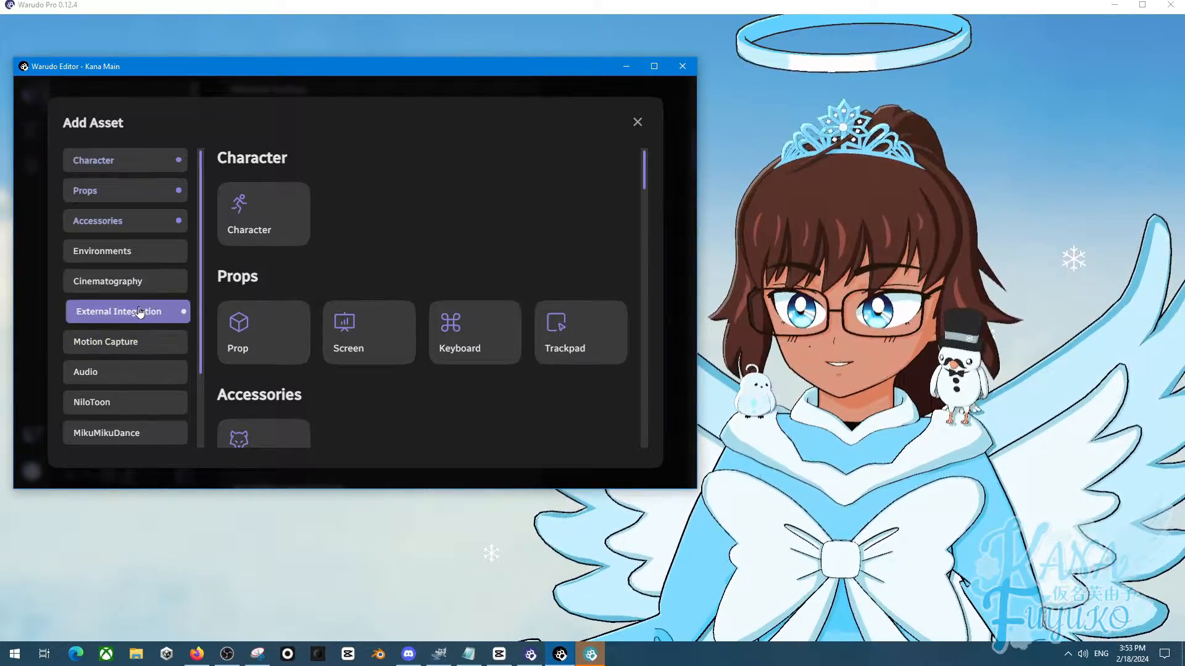
{"action": "left_click", "coordinate": [106, 342]}
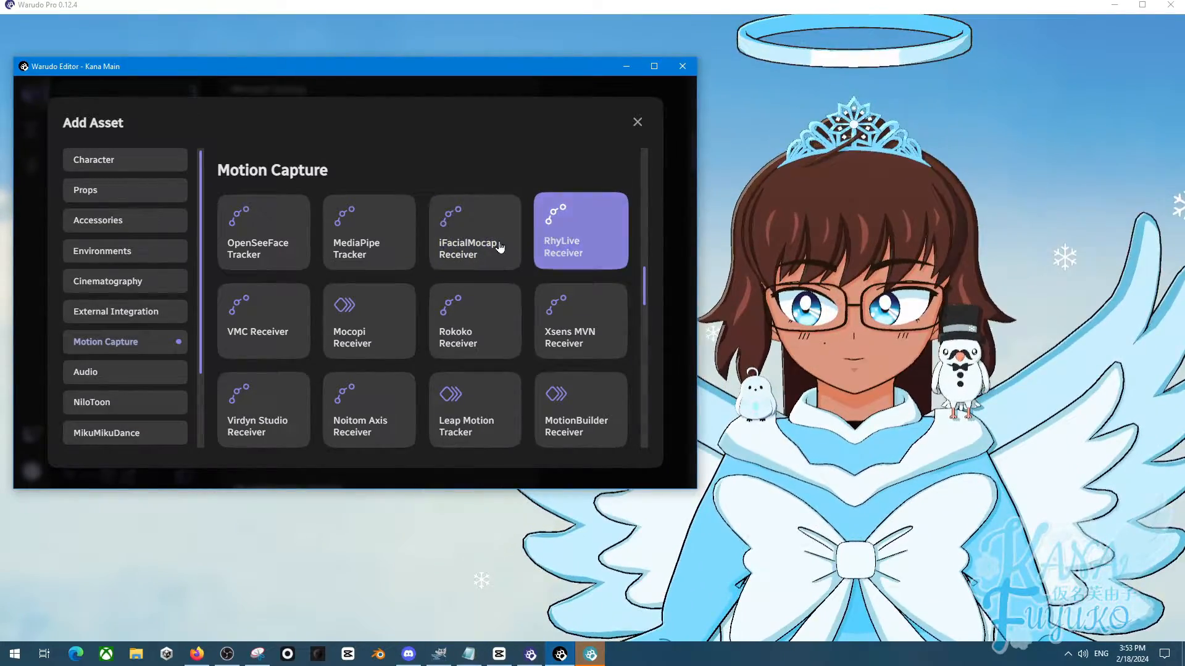
{"action": "left_click", "coordinate": [580, 321]}
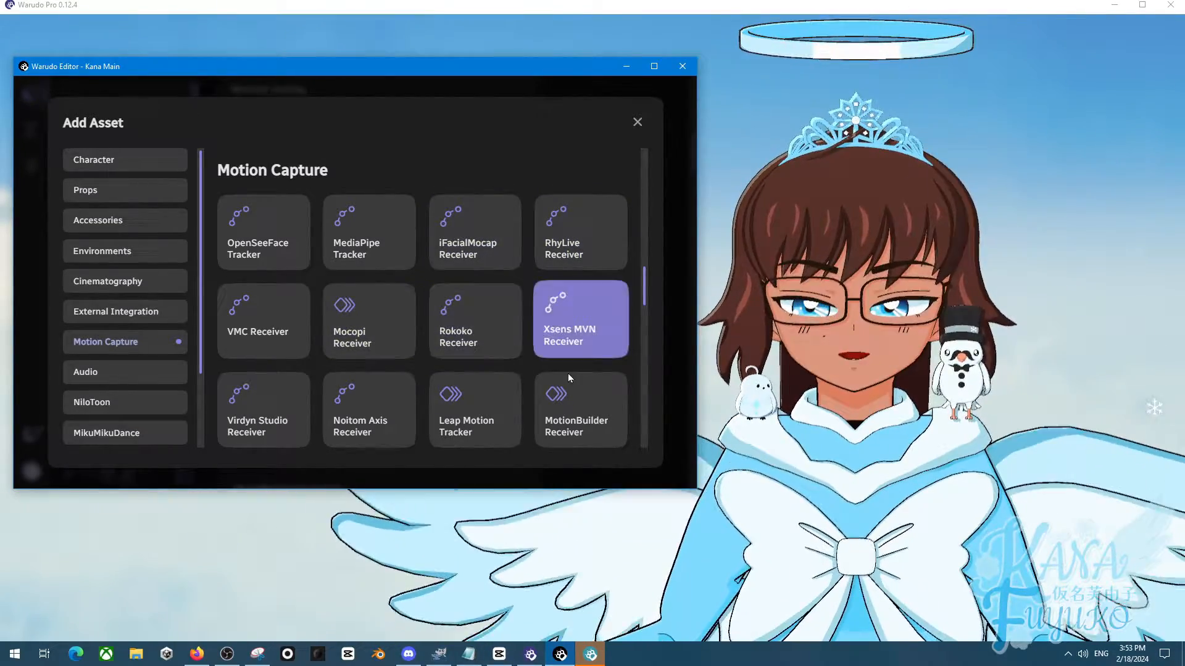
{"action": "scroll", "scroll_direction": "down", "scroll_amount": 3}
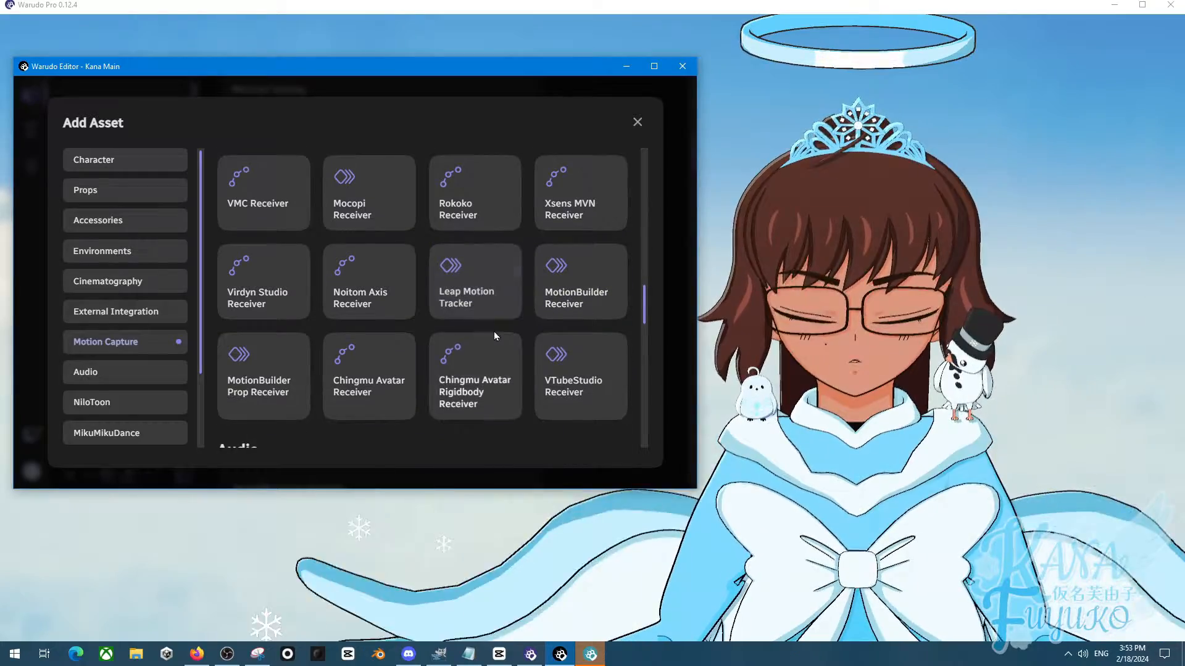
{"action": "left_click", "coordinate": [474, 280]}
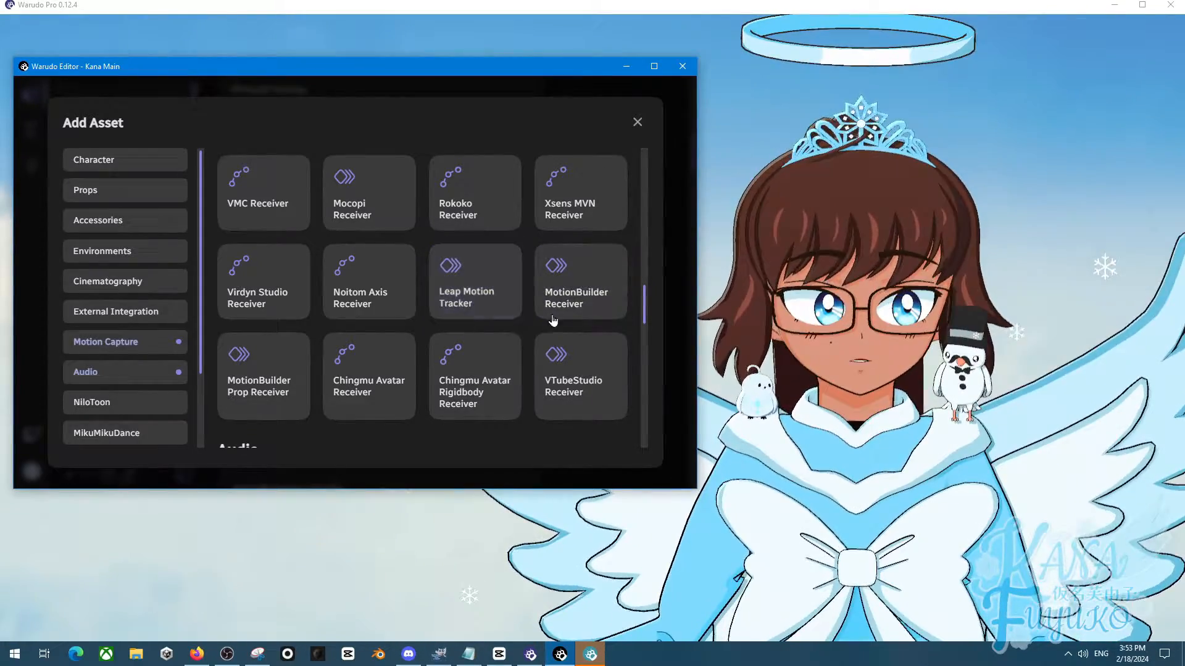
{"action": "left_click", "coordinate": [637, 122]}
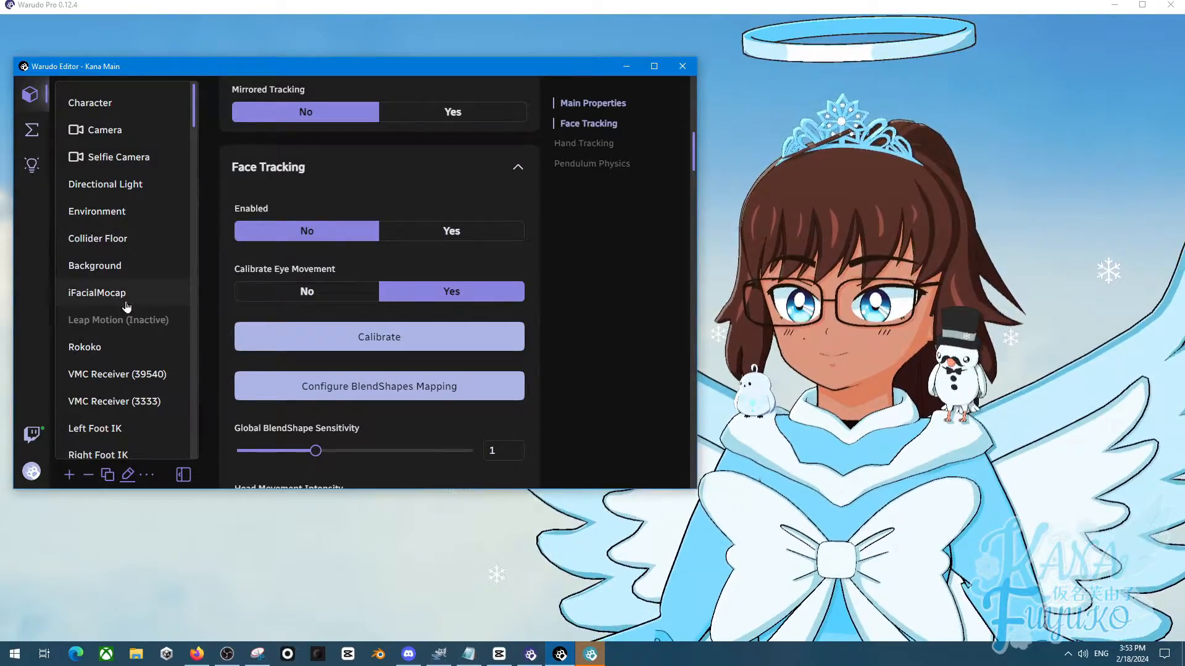
Step: Select the iFacialMocap asset to show its port, calibration and blendshape options
{"action": "left_click", "coordinate": [96, 293]}
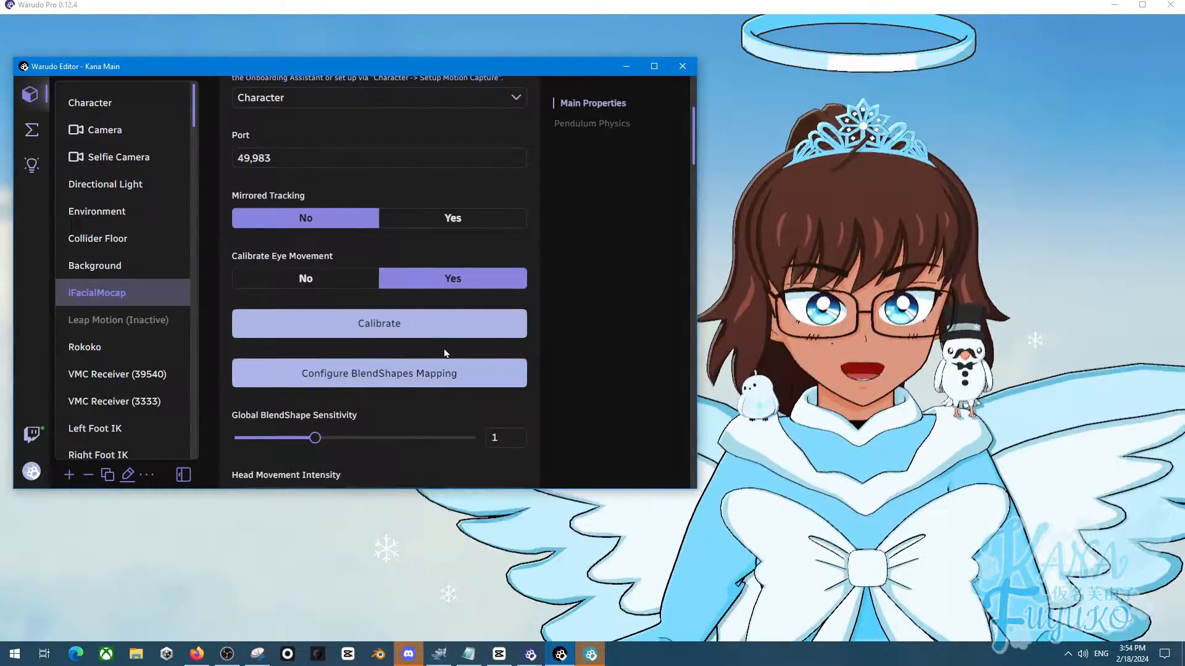
{"action": "mouse_move", "coordinate": [32, 129]}
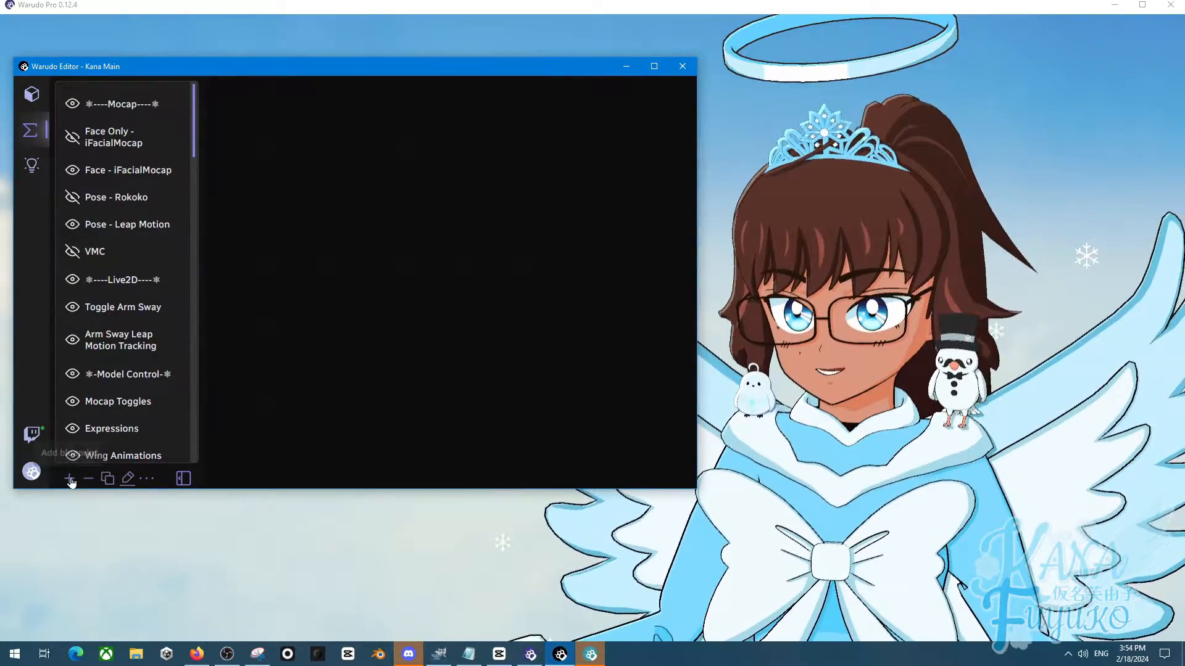
Step: Create a new blueprint and add an On Keystroke Pressed event node from the palette
{"action": "left_click", "coordinate": [69, 481]}
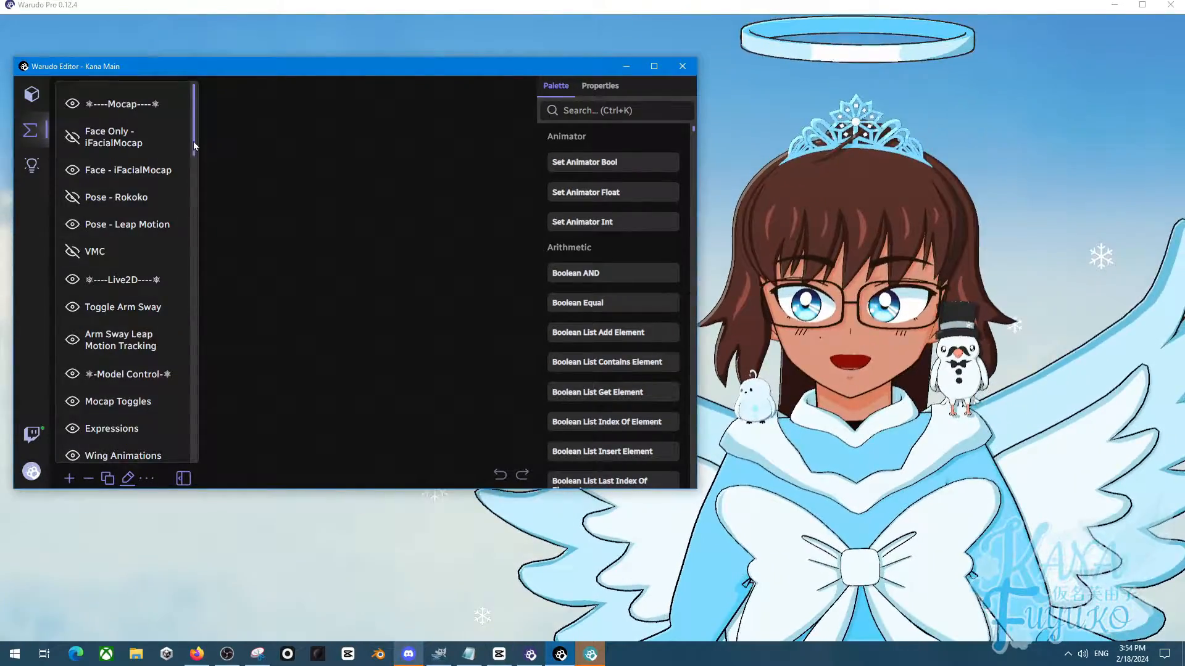
{"action": "scroll", "scroll_direction": "down", "scroll_amount": 3}
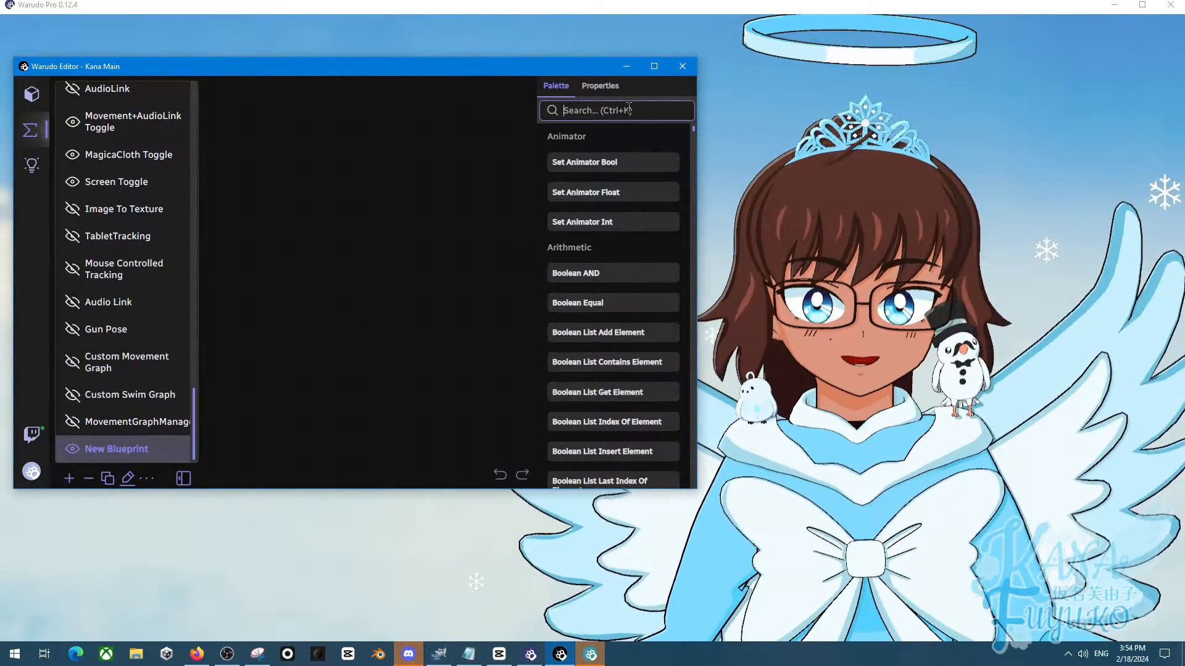
{"action": "type", "text": "on key"}
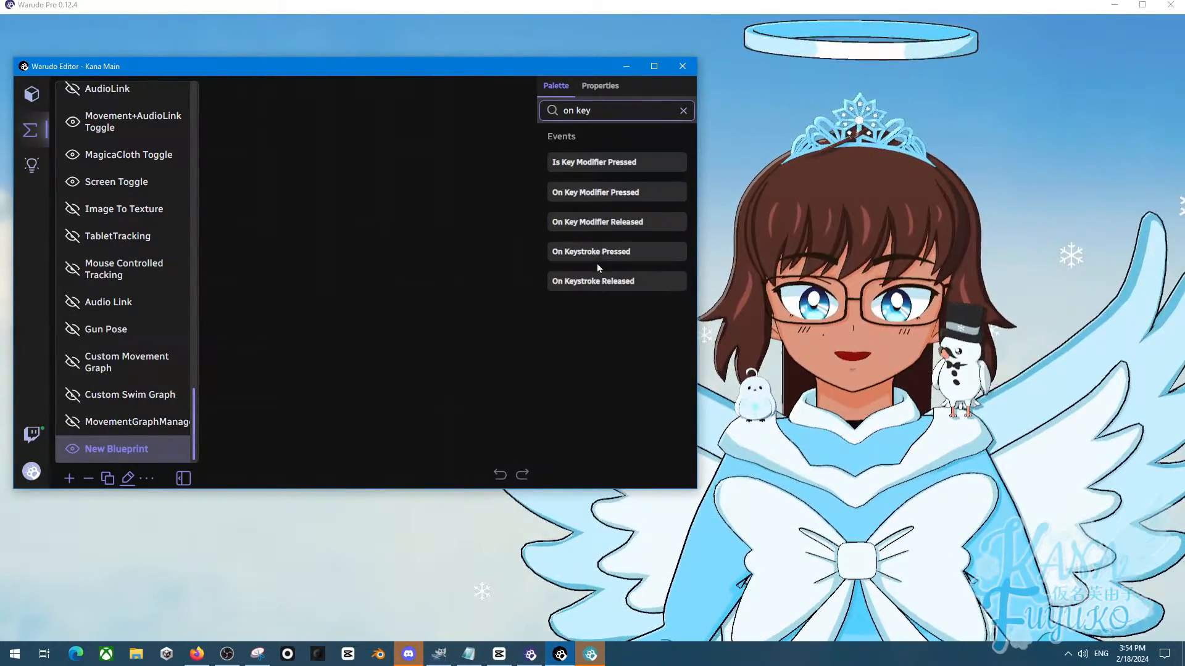
{"action": "left_click", "coordinate": [591, 250]}
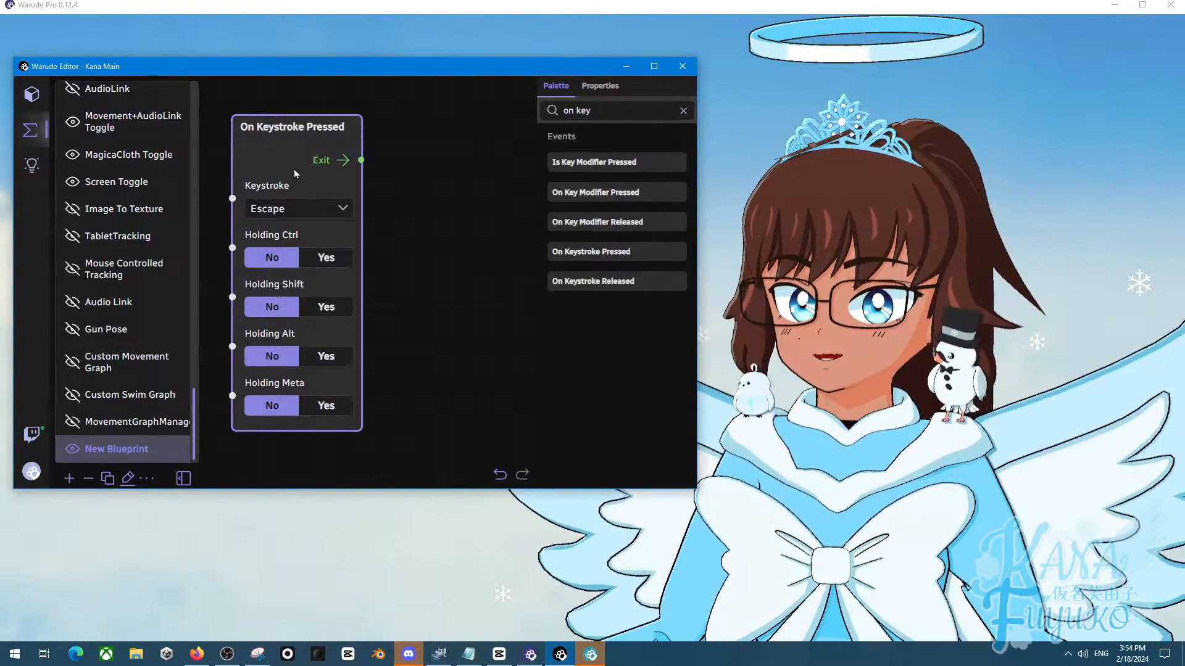
Step: Set the event's Keystroke to the 1 key
{"action": "left_click", "coordinate": [297, 208]}
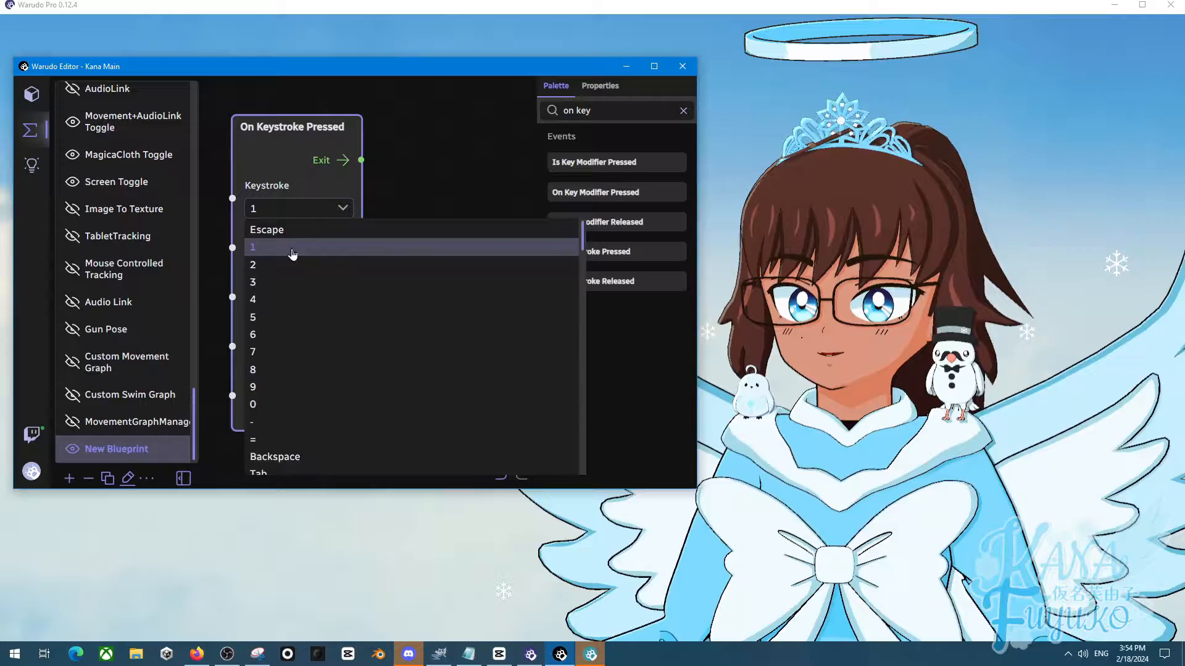
{"action": "left_click", "coordinate": [252, 247]}
{"action": "type", "text": "stream"}
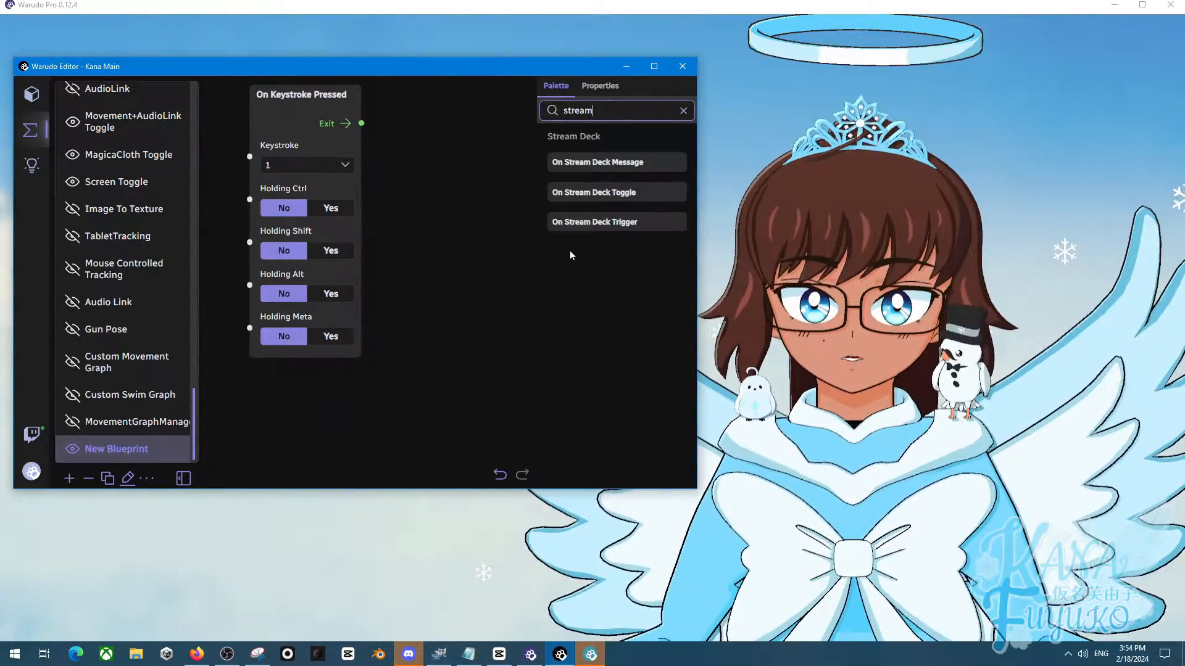
Step: Add an On Stream Deck Trigger node and an Invoke Asset Trigger node wired to the keystroke event
{"action": "left_click", "coordinate": [594, 221]}
{"action": "type", "text": "invok"}
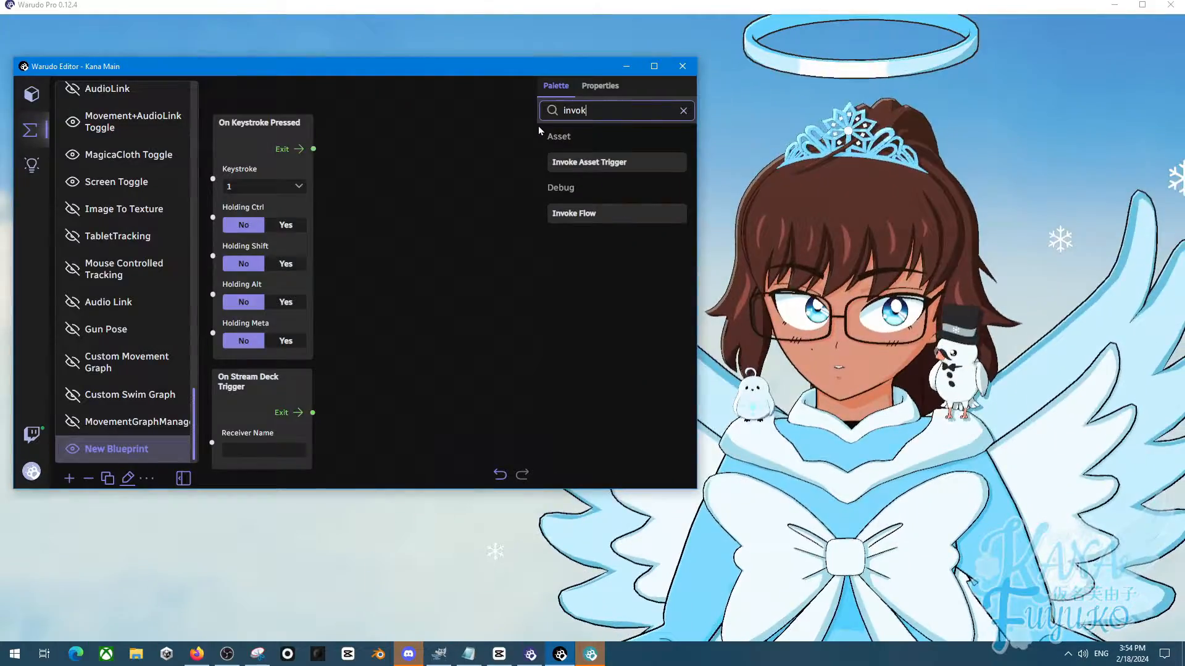
{"action": "left_click", "coordinate": [588, 162]}
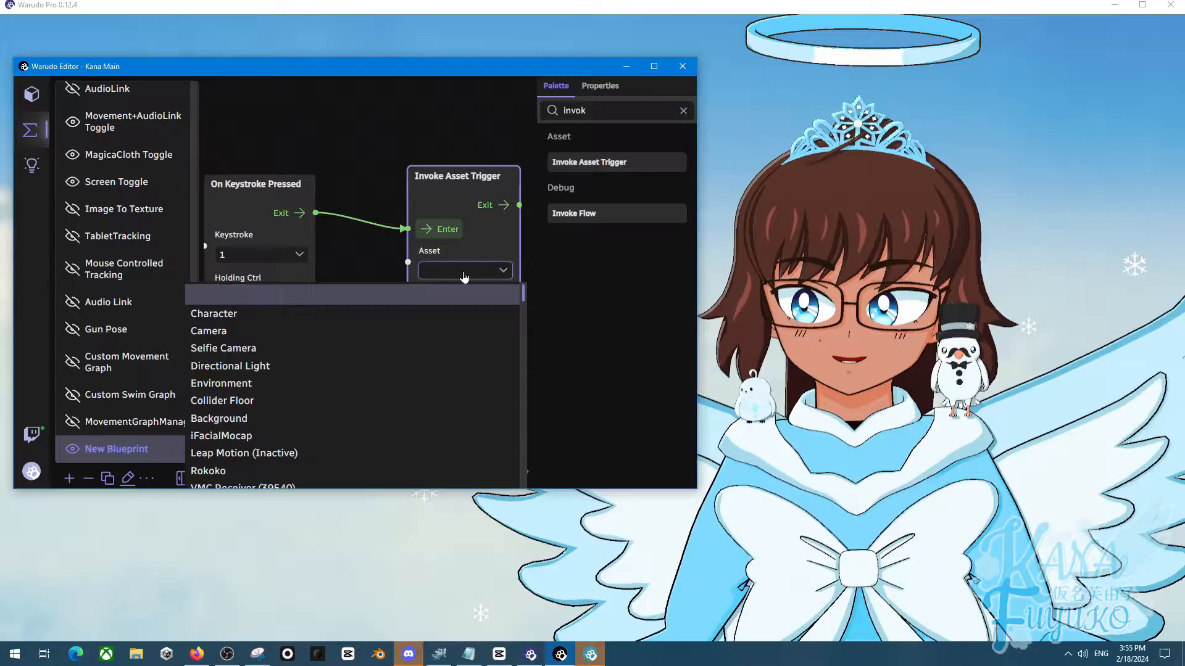
Step: Target the Invoke Asset Trigger at iFacialMocap, briefly trying MediaPipe Tracker, with TriggerCalibrate as trigger path
{"action": "left_click", "coordinate": [221, 436]}
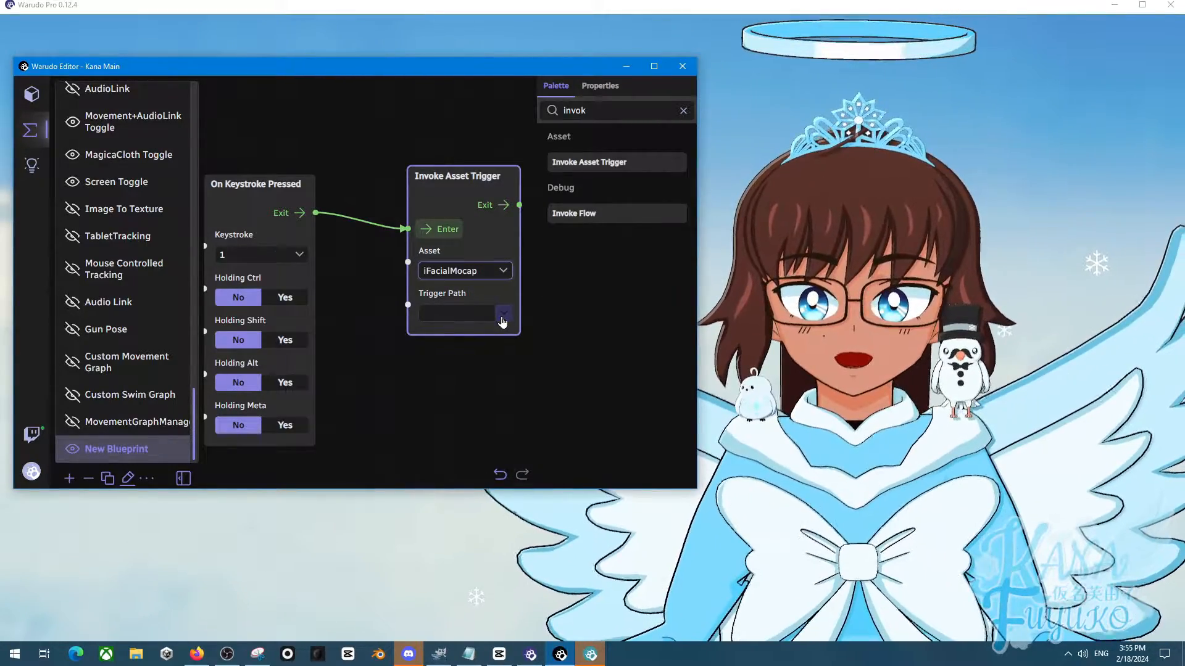
{"action": "left_click", "coordinate": [502, 313]}
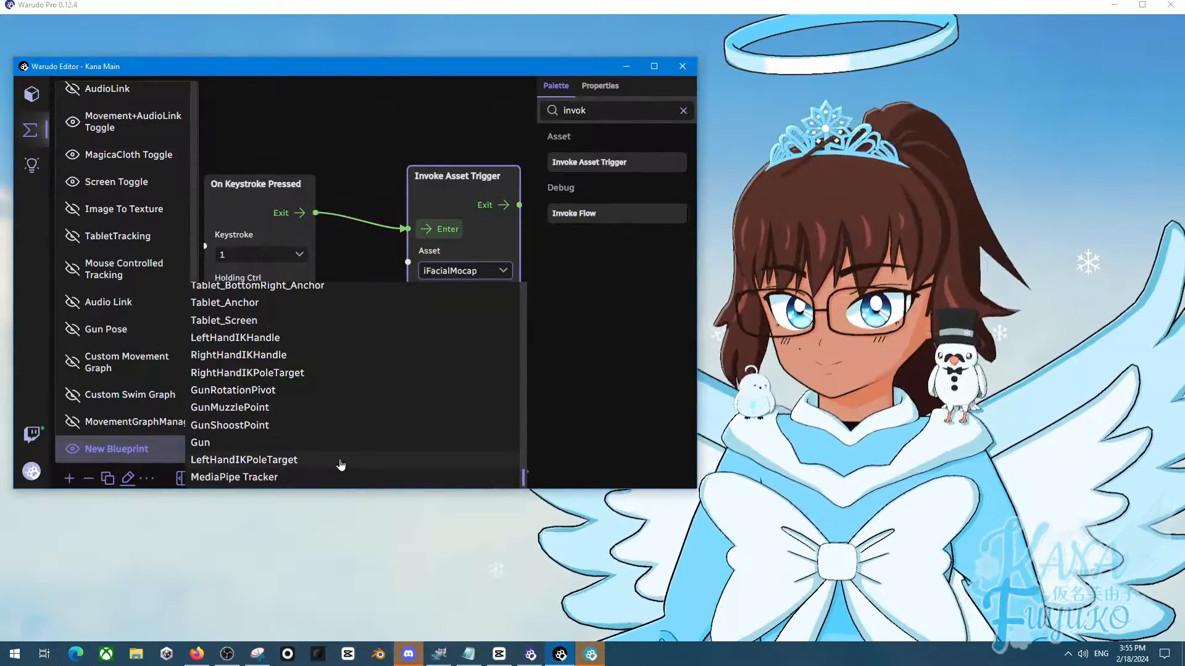
{"action": "left_click", "coordinate": [233, 476]}
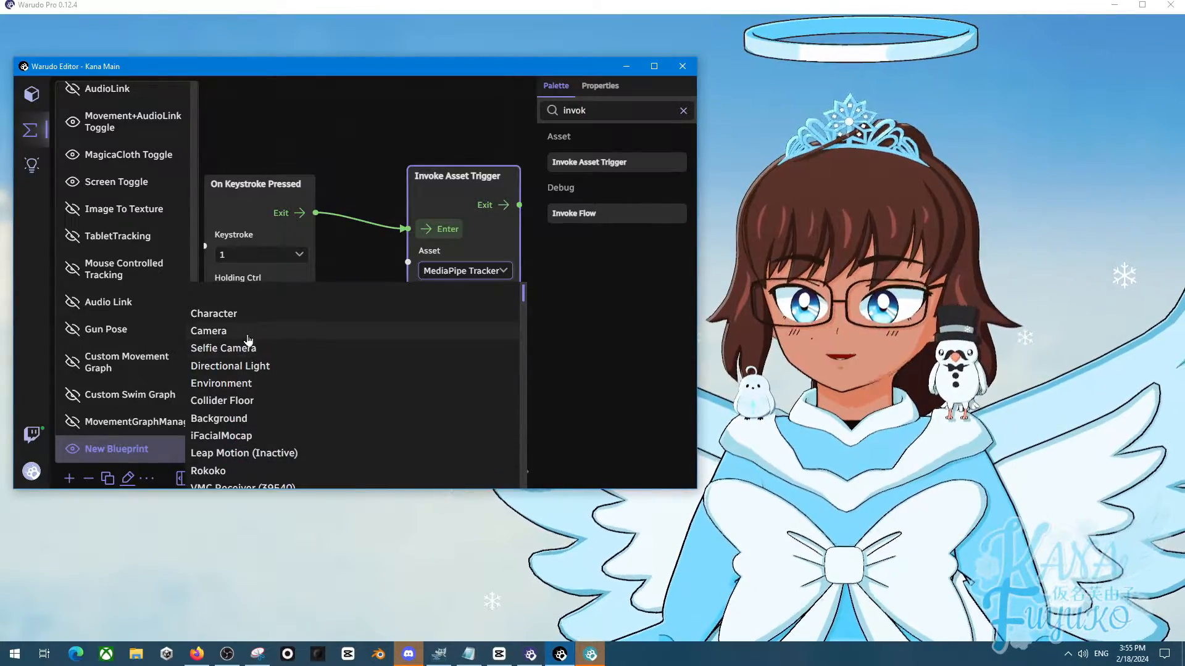
{"action": "left_click", "coordinate": [221, 436]}
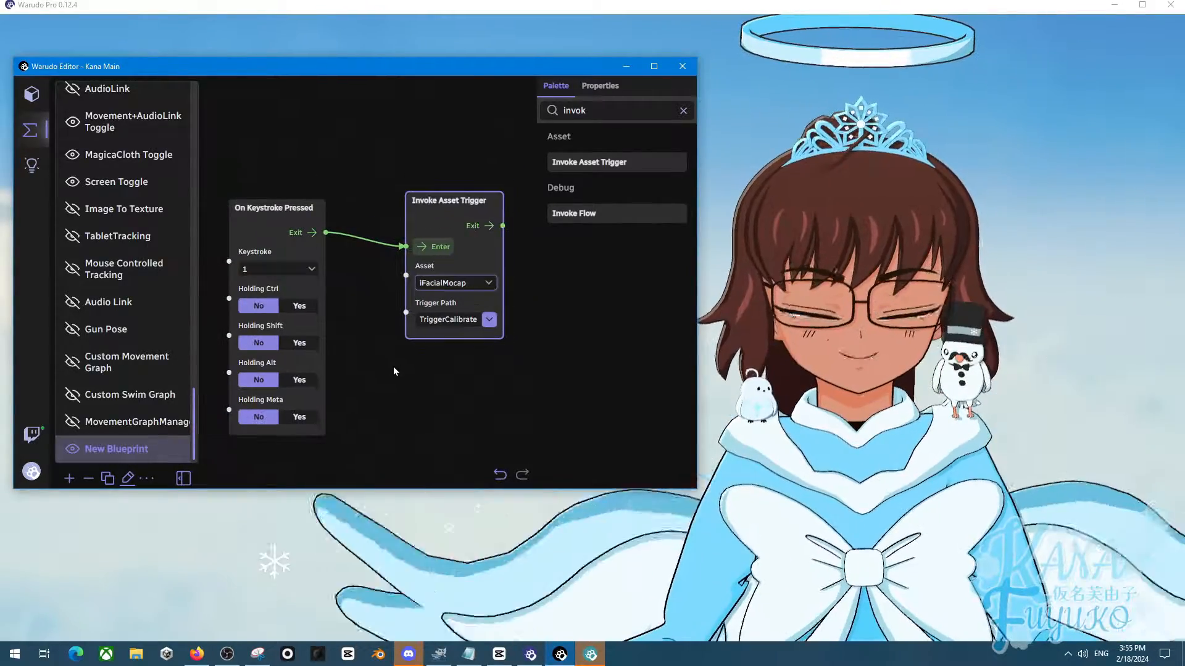